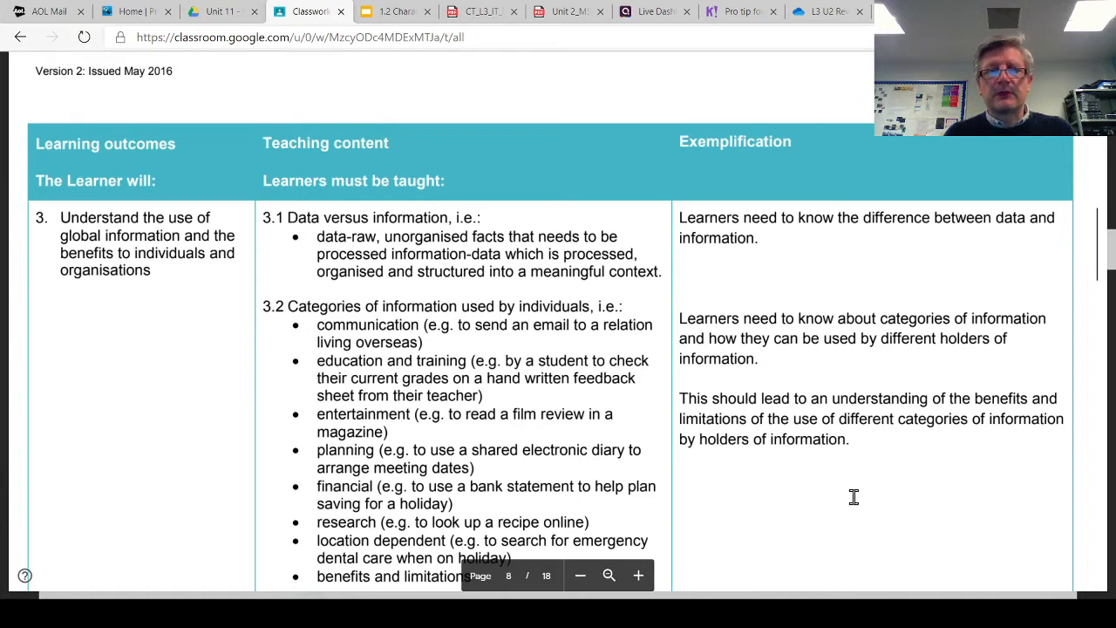
Show slide 10, Data vs Information, of the 1.2 Characteristics of SSD deck
click(394, 11)
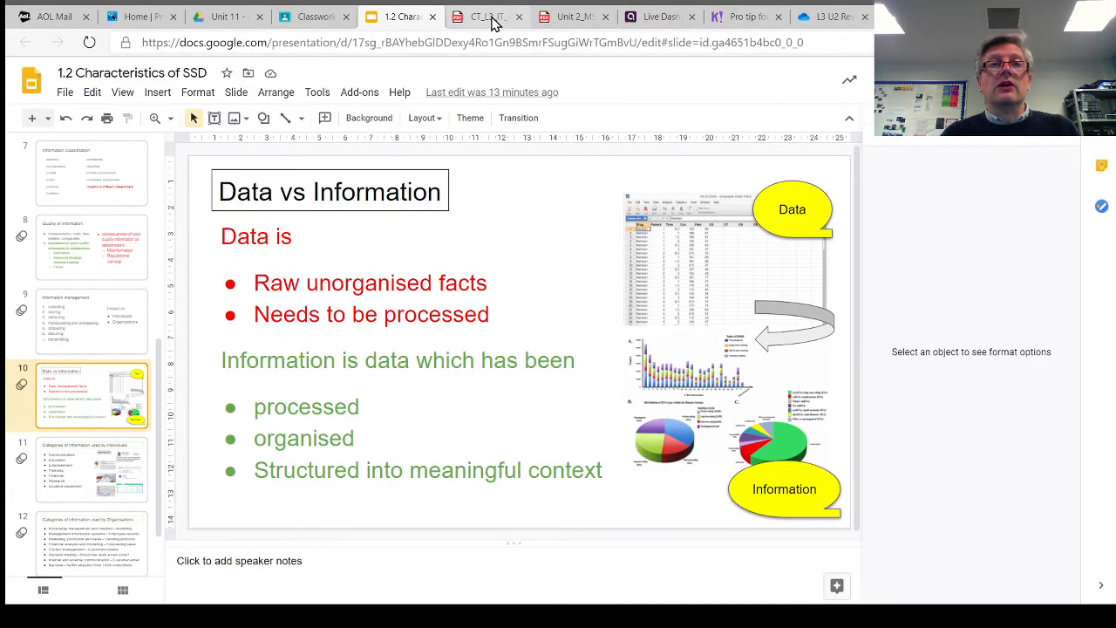
View question (c) on page 10 of the CT_L3_IT January 2019 paper, dental surgery data vs information
click(484, 18)
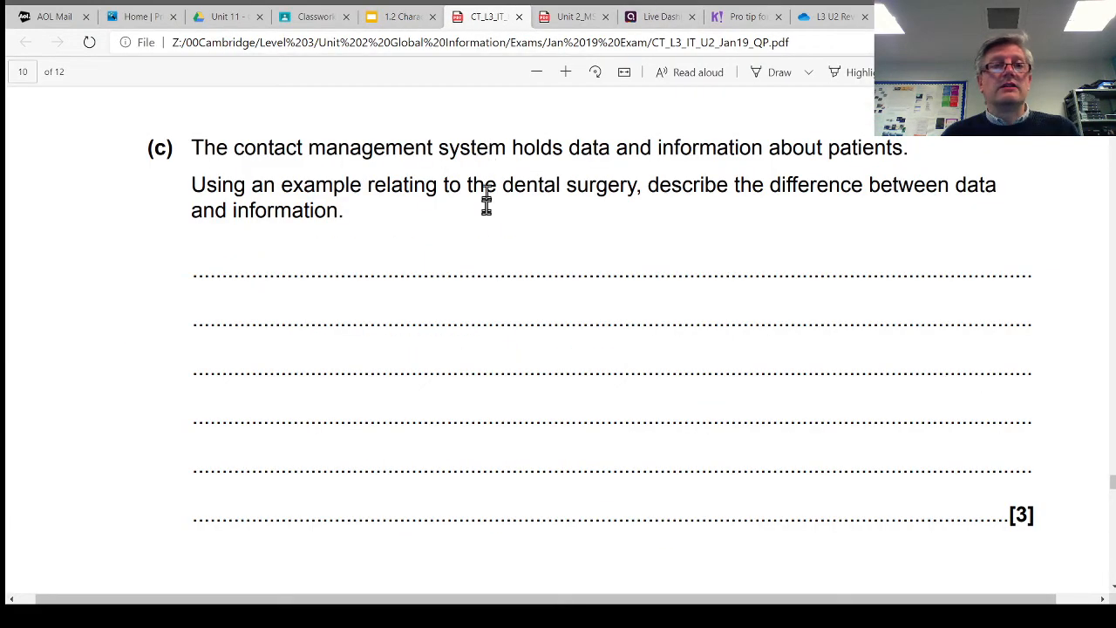
mouse_move(495, 243)
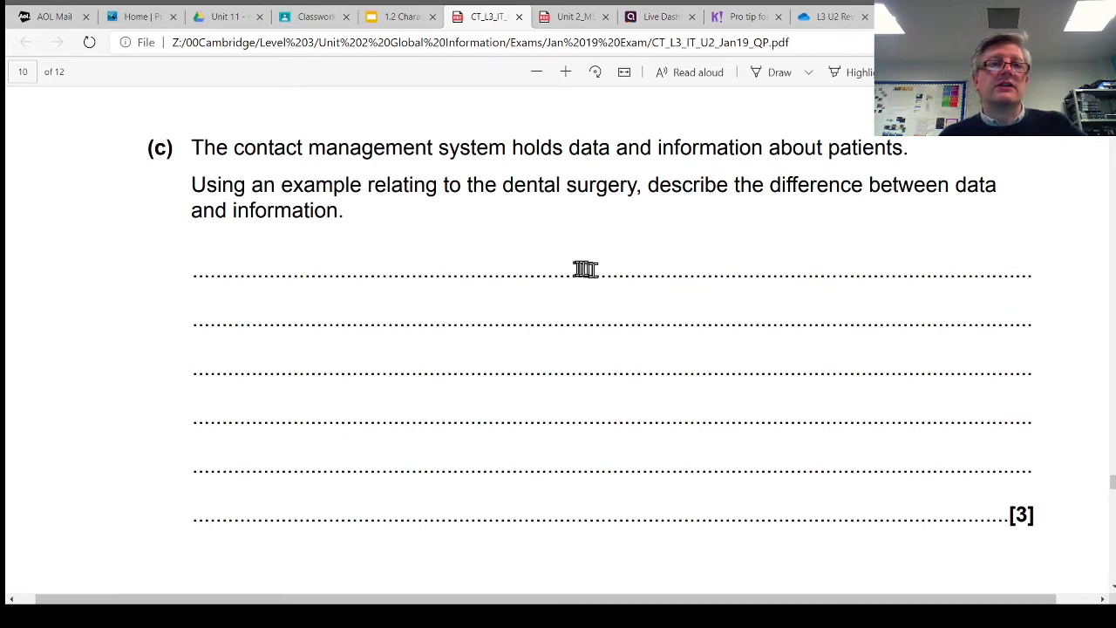
mouse_move(338, 141)
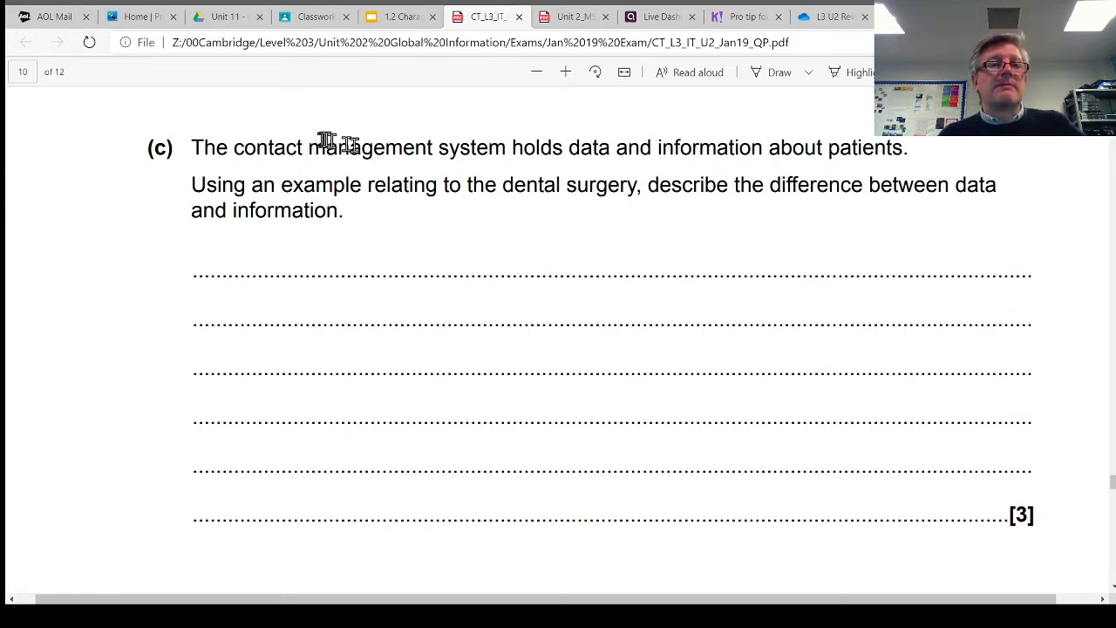
mouse_move(481, 155)
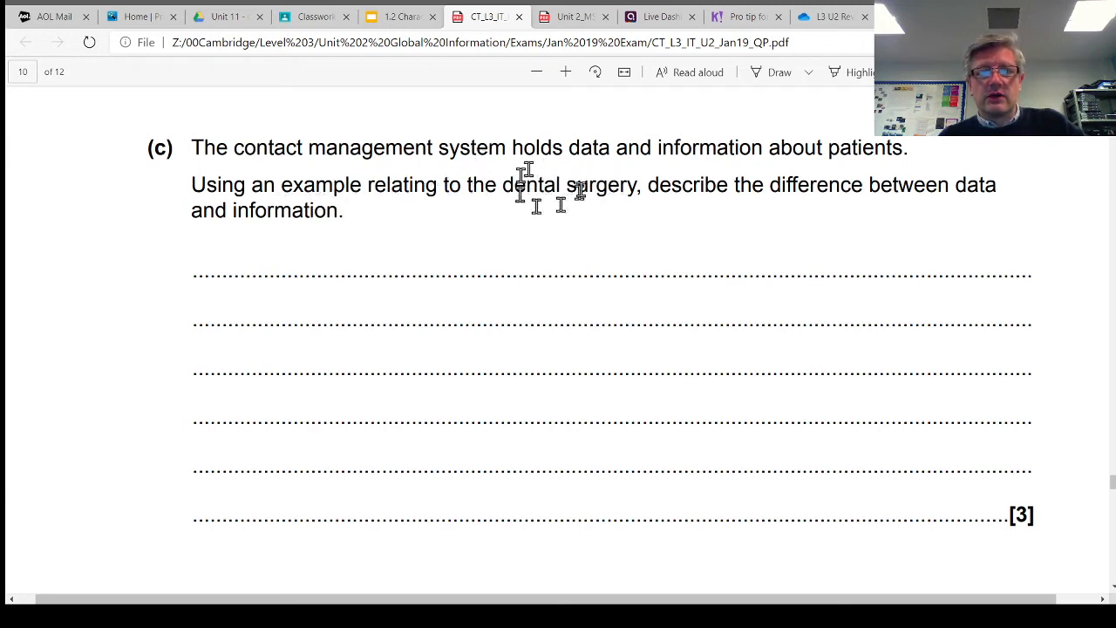
mouse_move(666, 194)
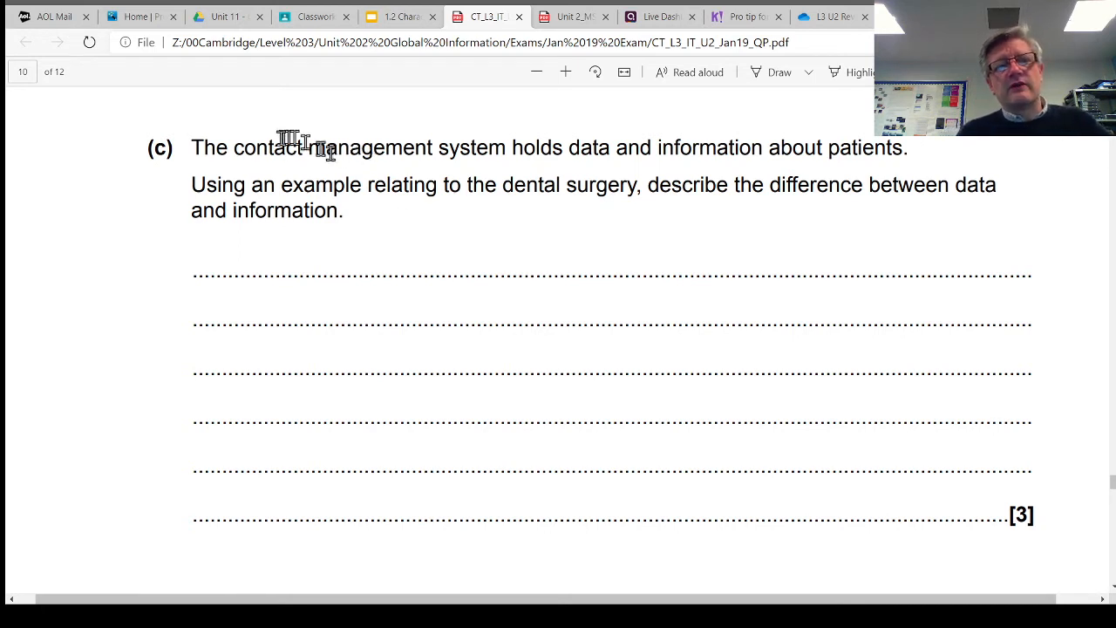
mouse_move(440, 171)
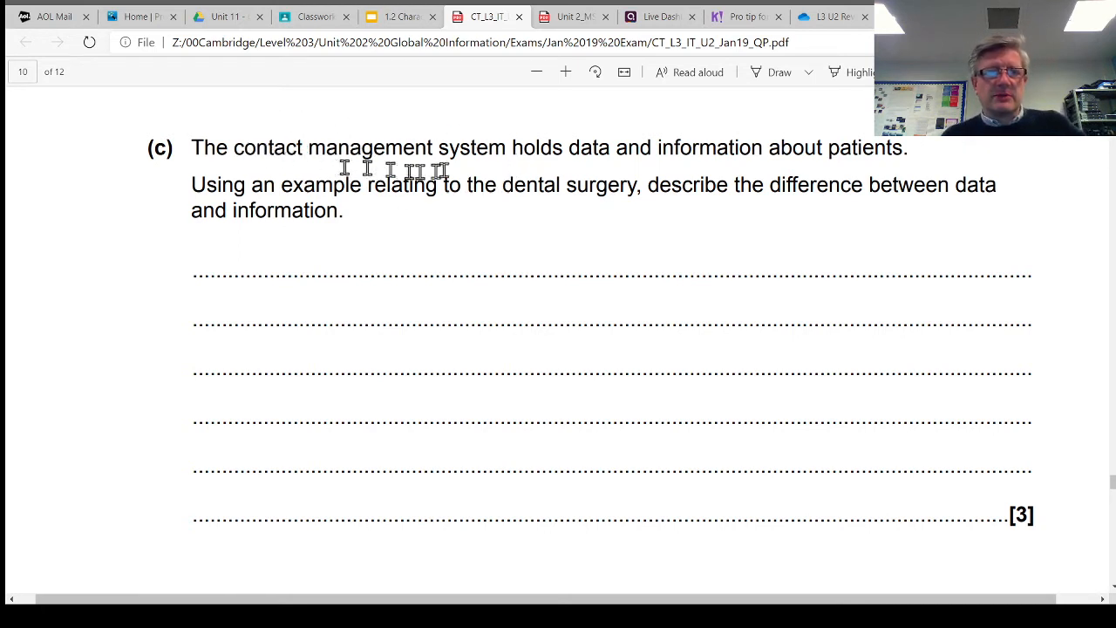
mouse_move(499, 163)
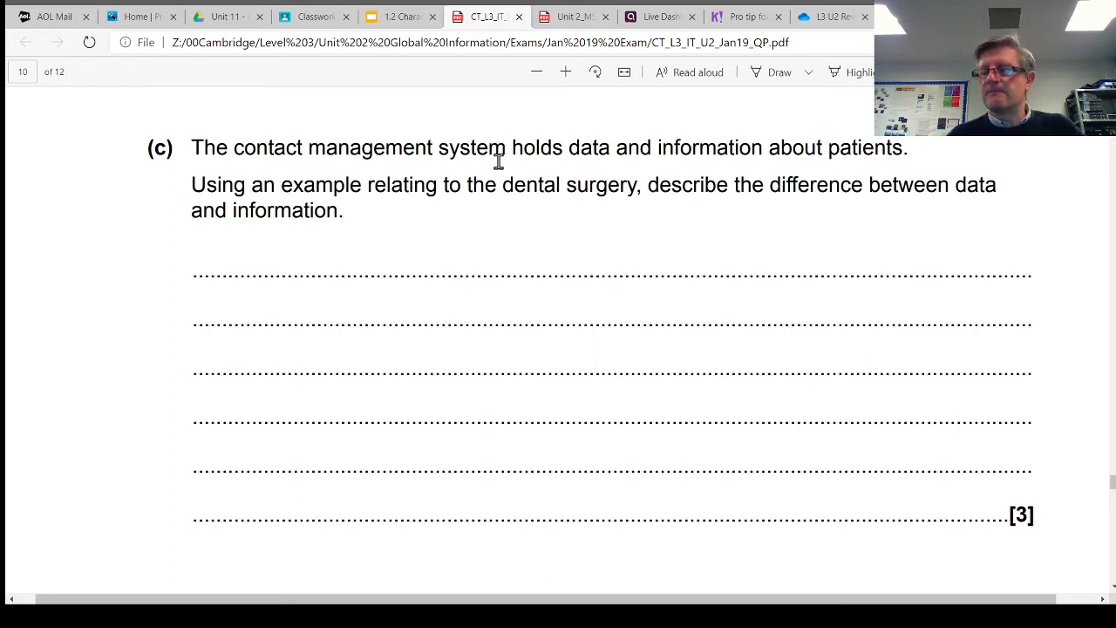
mouse_move(593, 178)
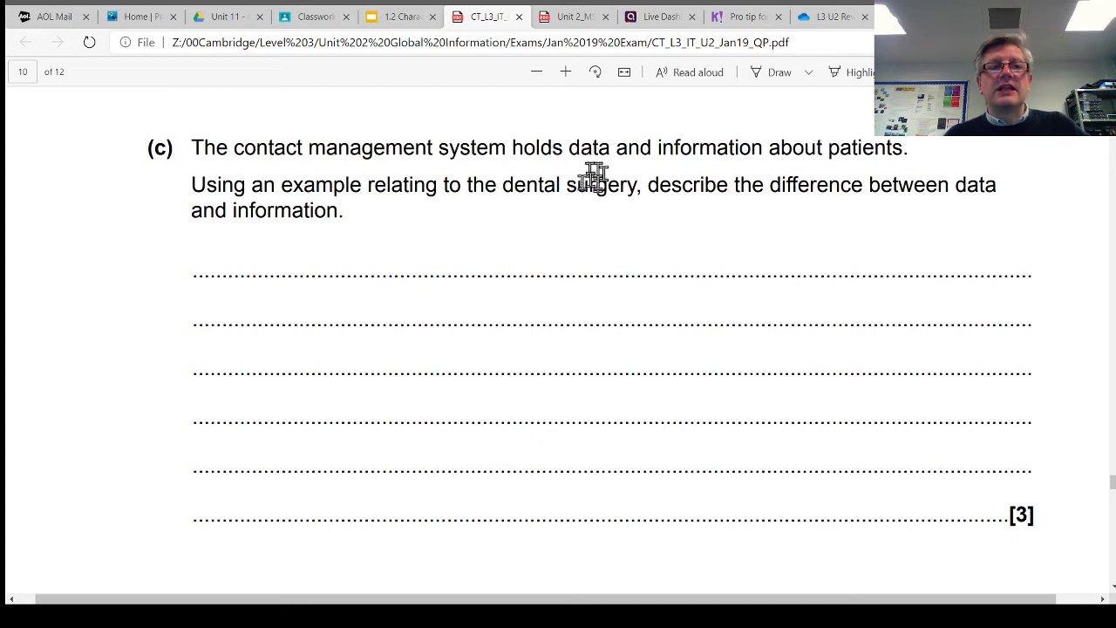
mouse_move(816, 150)
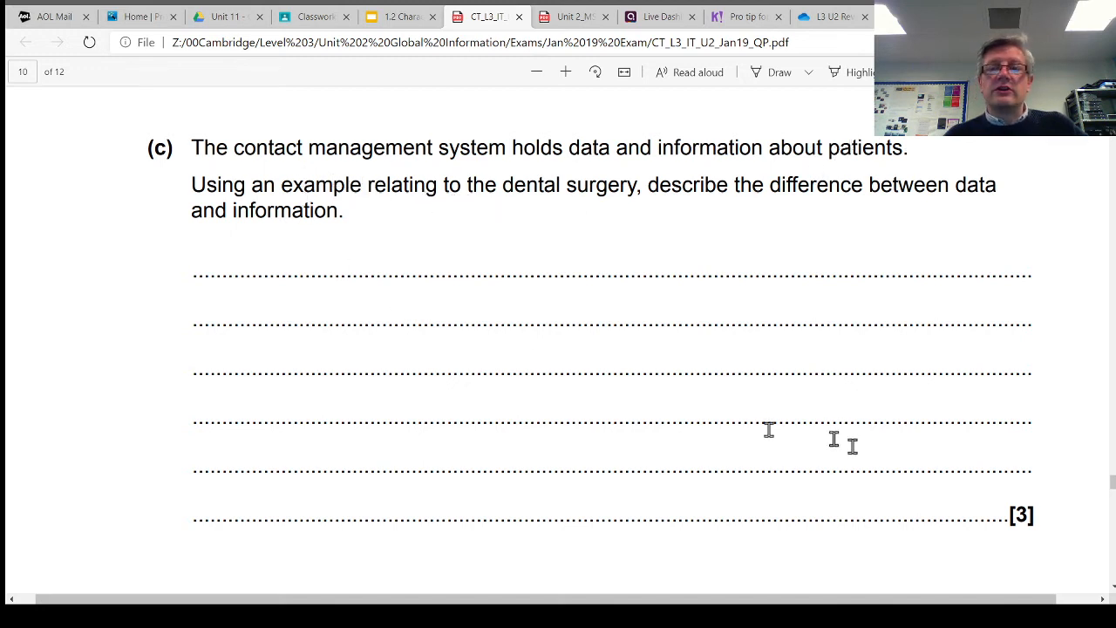
mouse_move(381, 185)
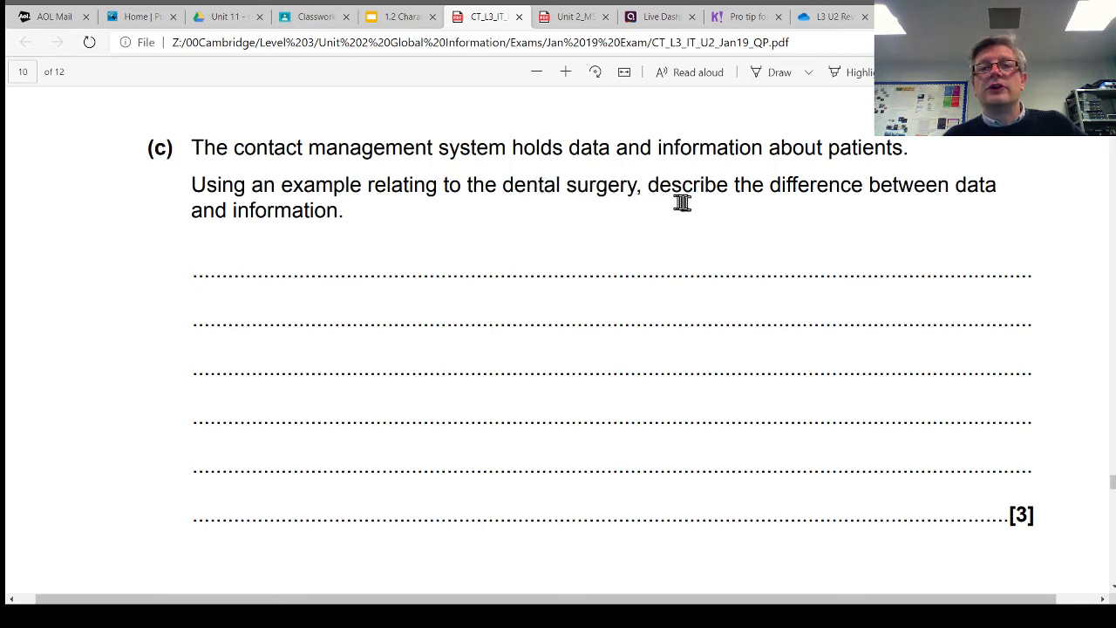
mouse_move(659, 227)
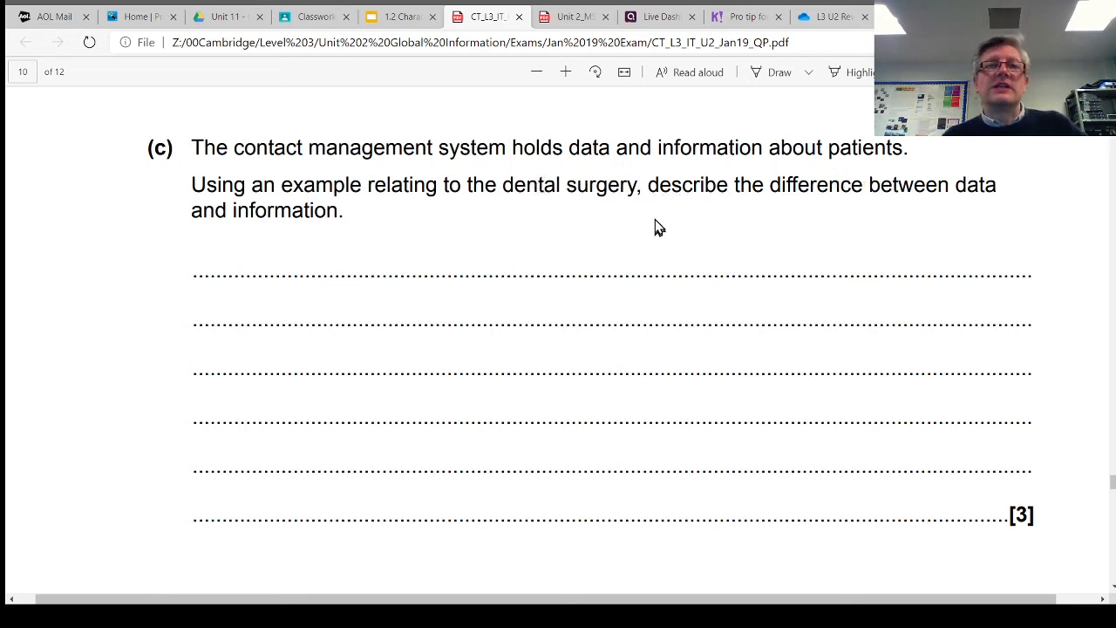
View the marking guidance for question 7(c) on page 18 of the Unit 2 mark scheme
click(579, 12)
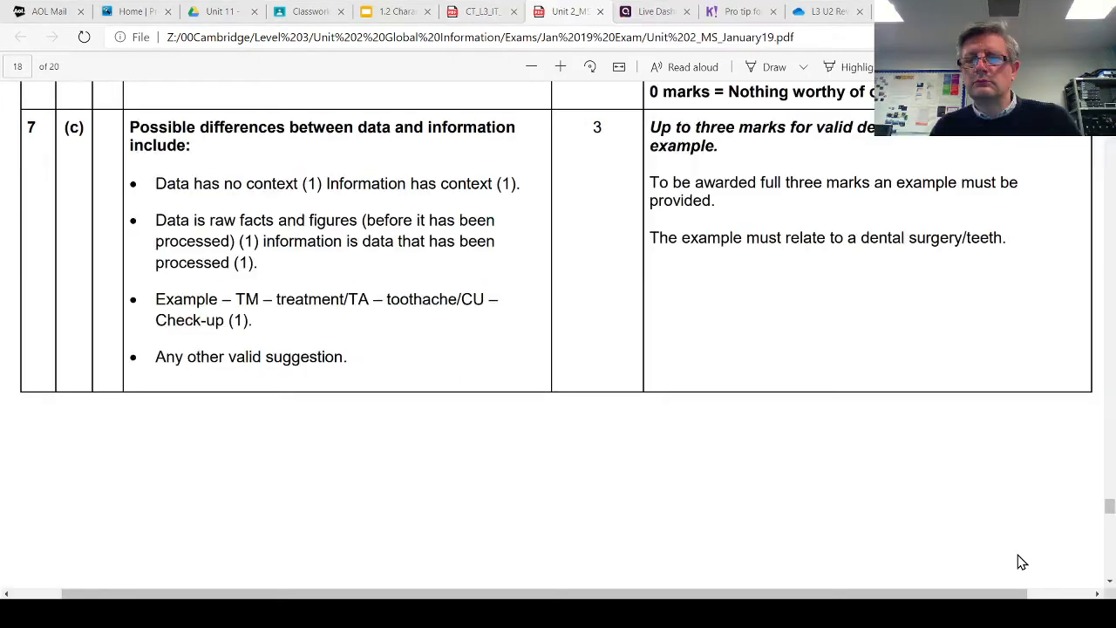
mouse_move(753, 470)
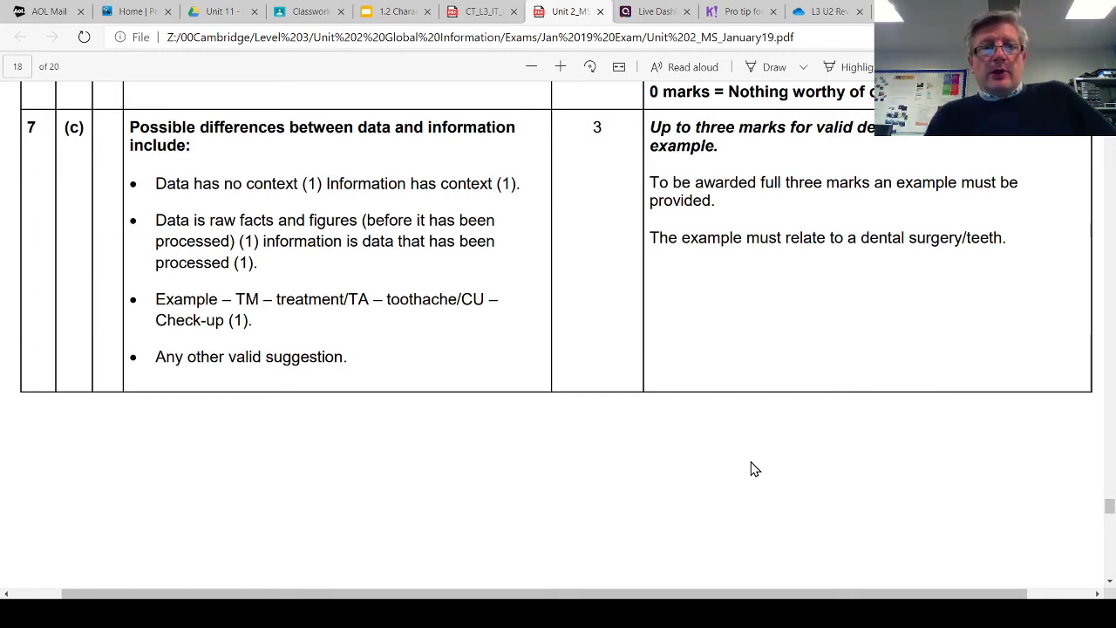
mouse_move(324, 164)
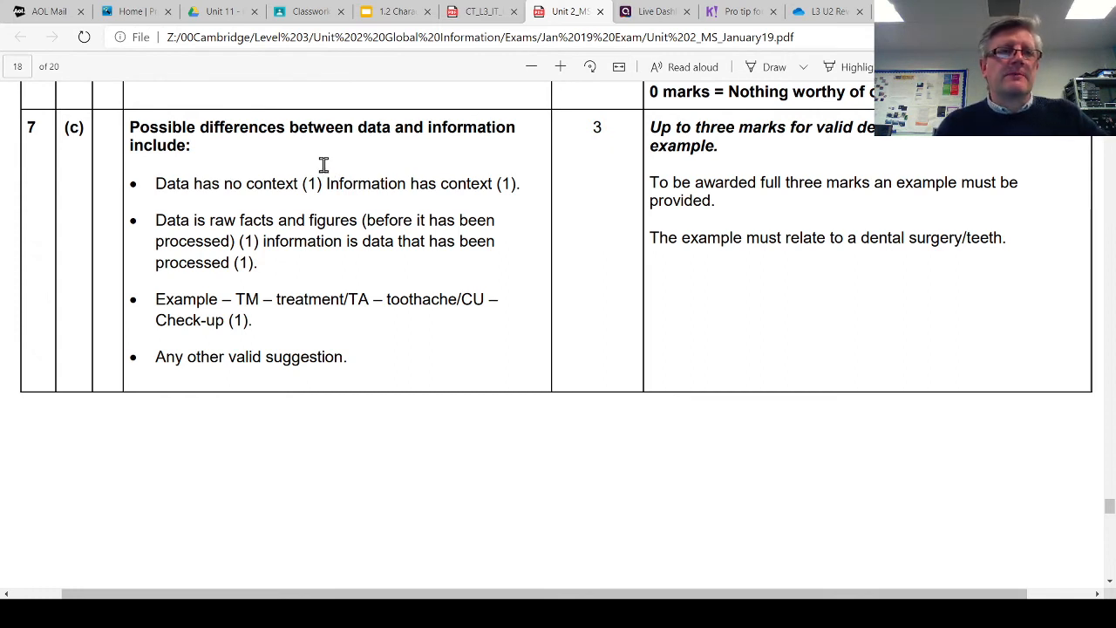
mouse_move(394, 225)
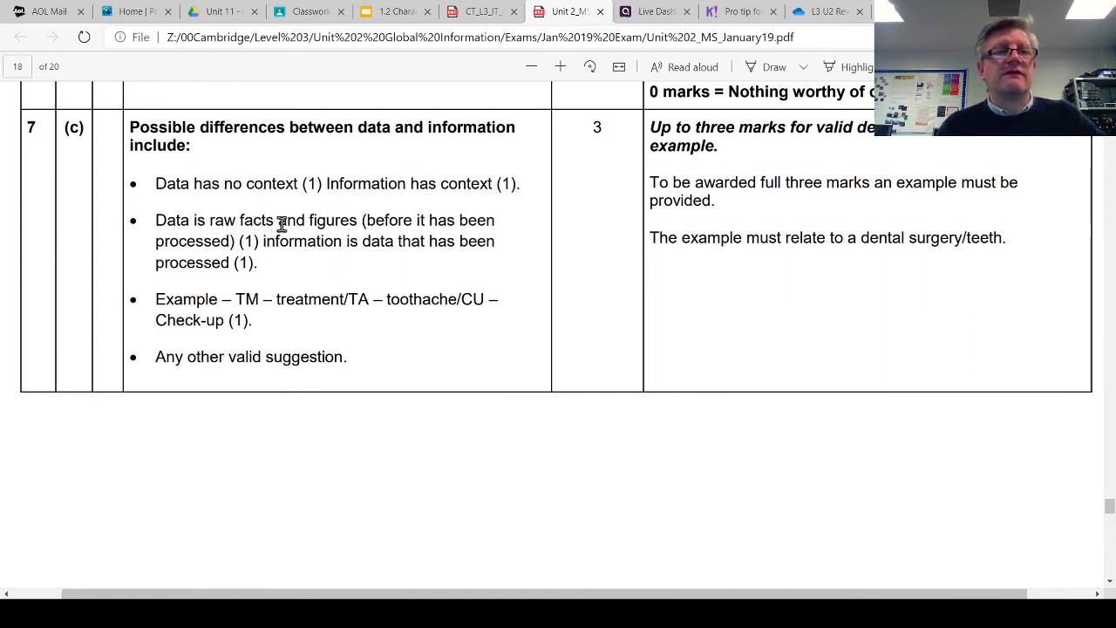
mouse_move(206, 225)
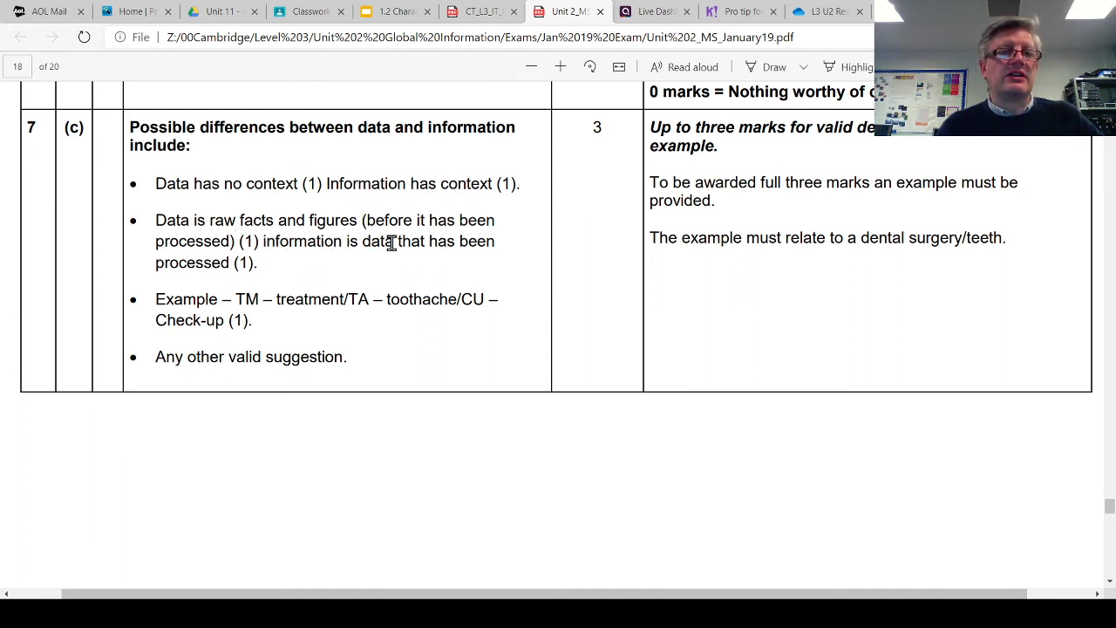
mouse_move(325, 258)
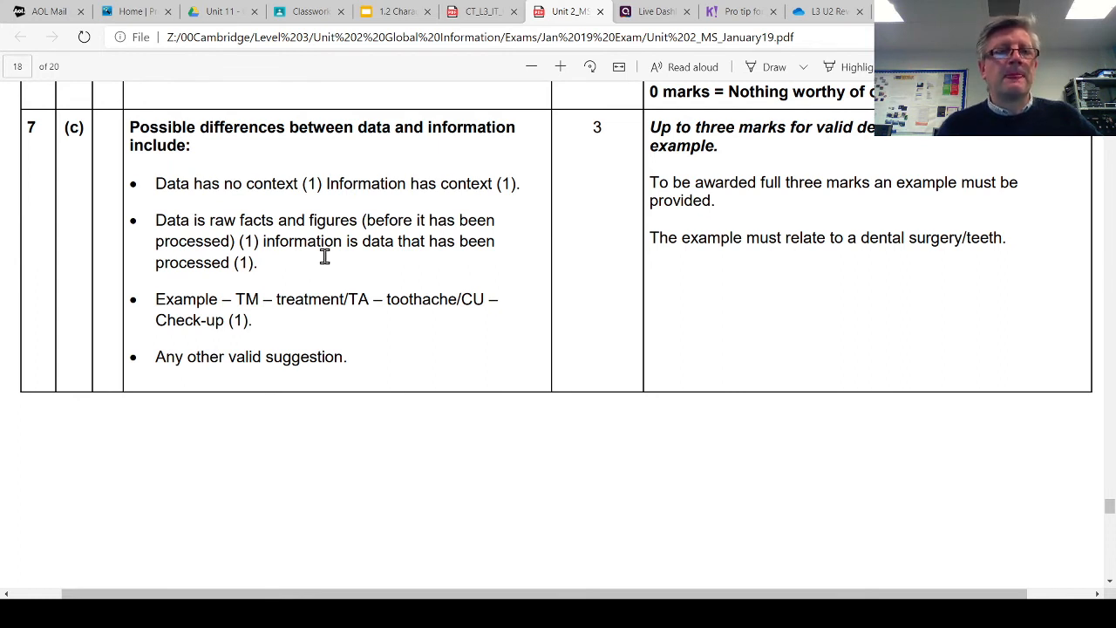
mouse_move(317, 305)
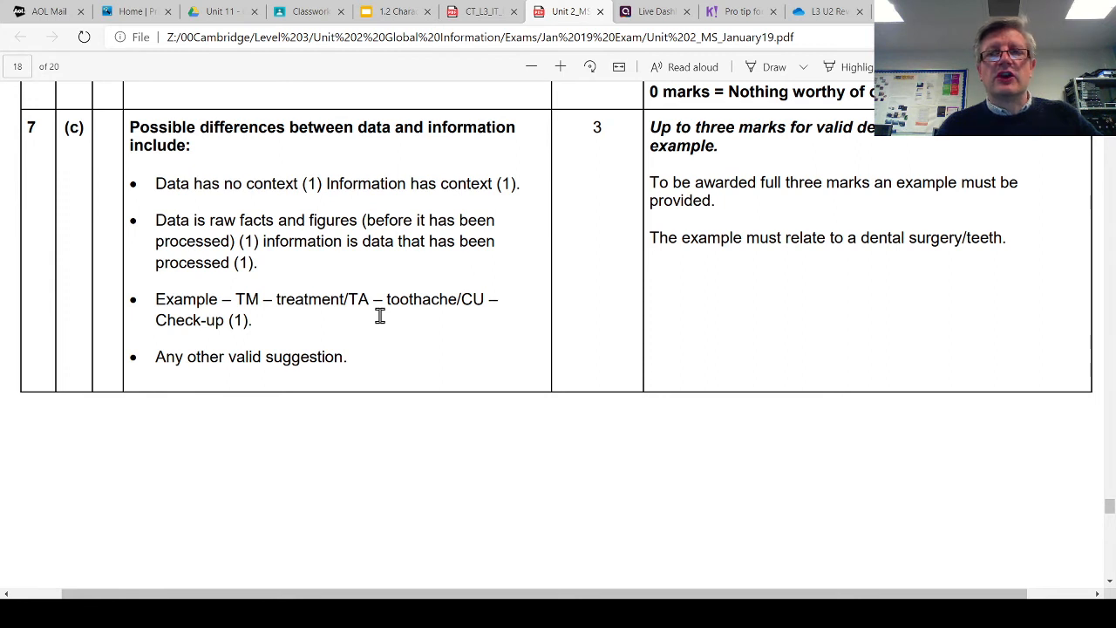
mouse_move(367, 345)
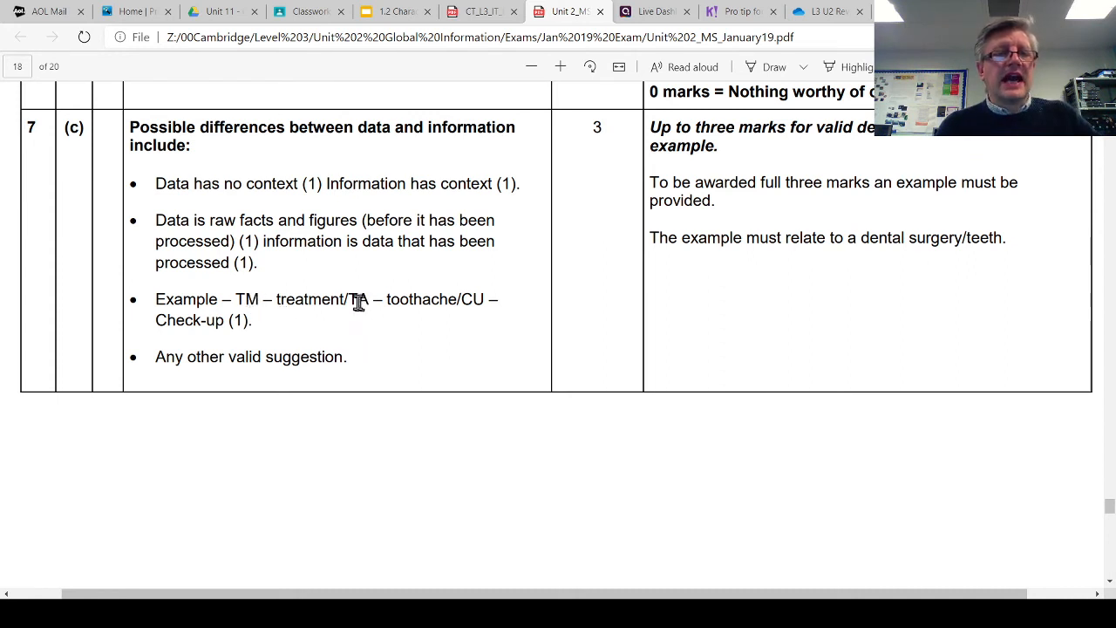
mouse_move(467, 353)
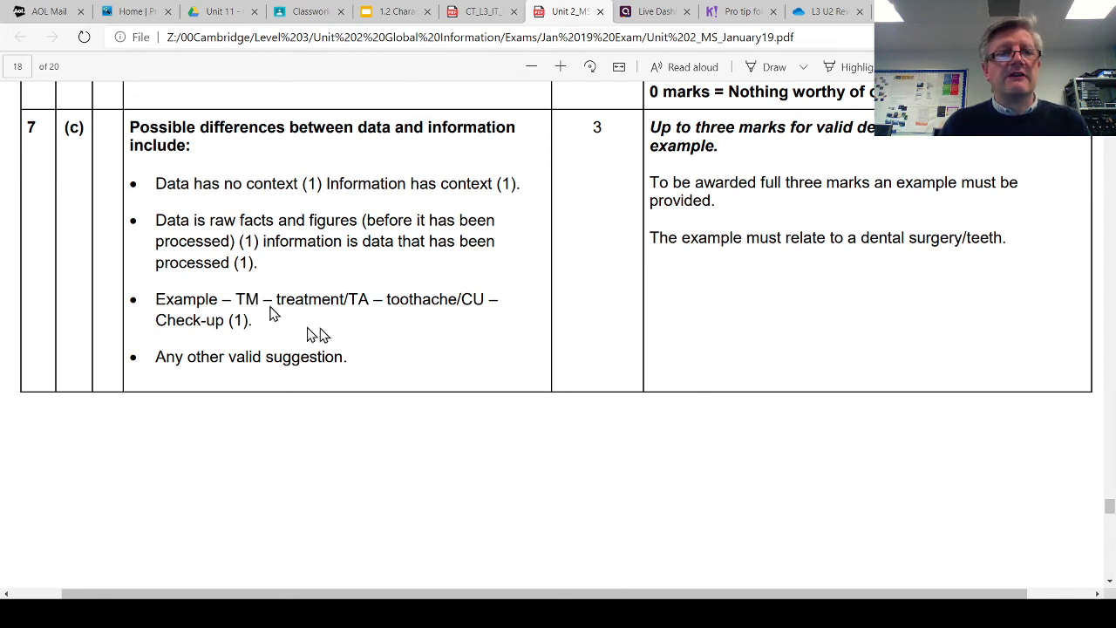
mouse_move(363, 419)
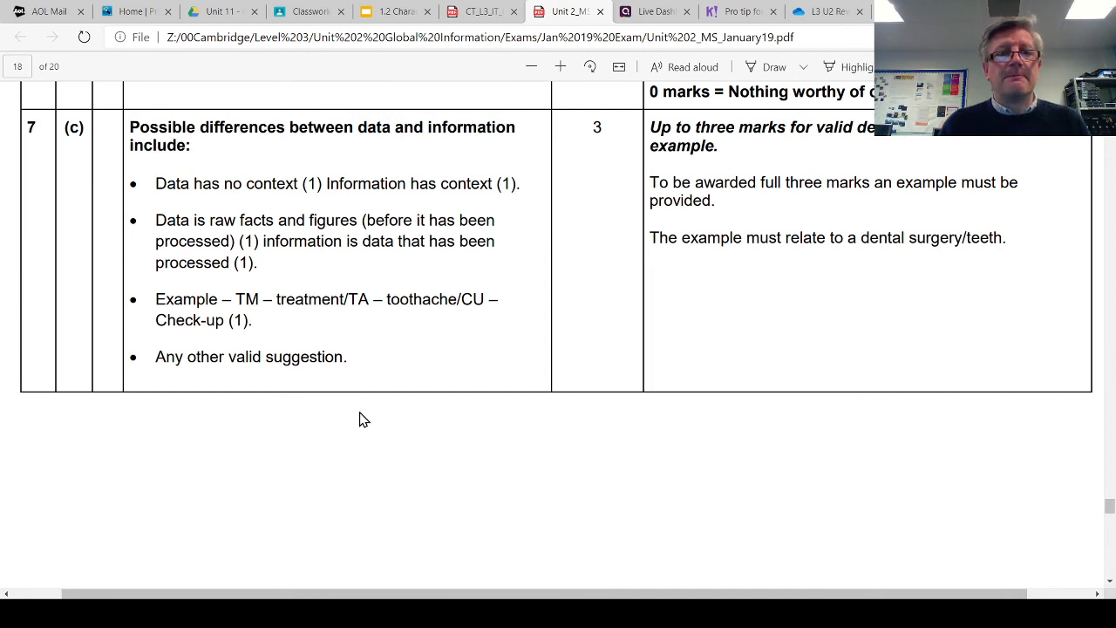
mouse_move(365, 300)
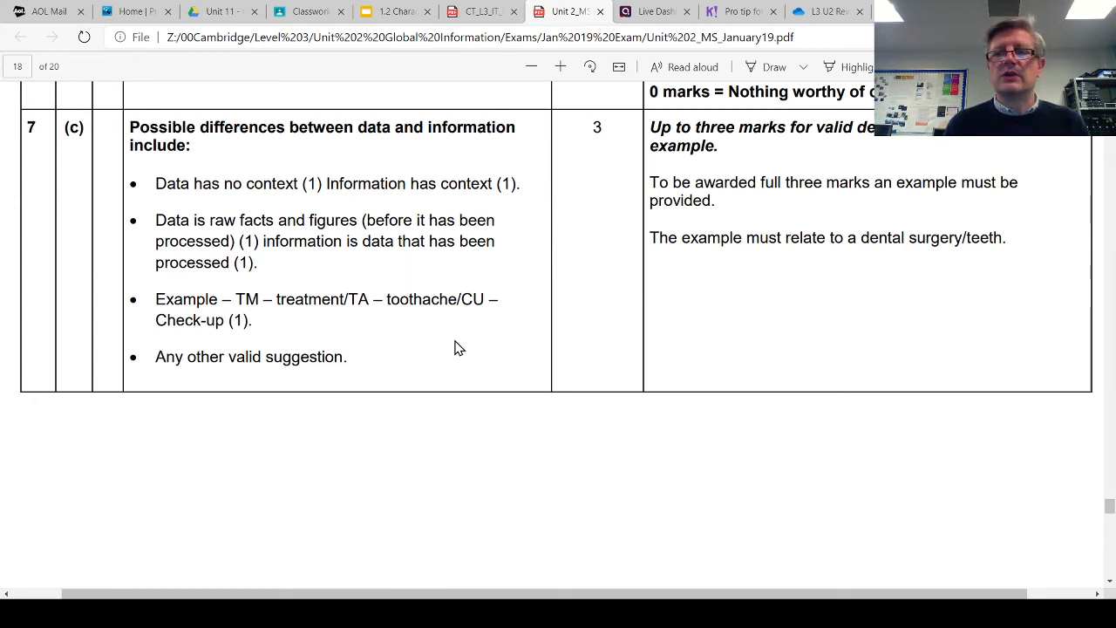
mouse_move(397, 317)
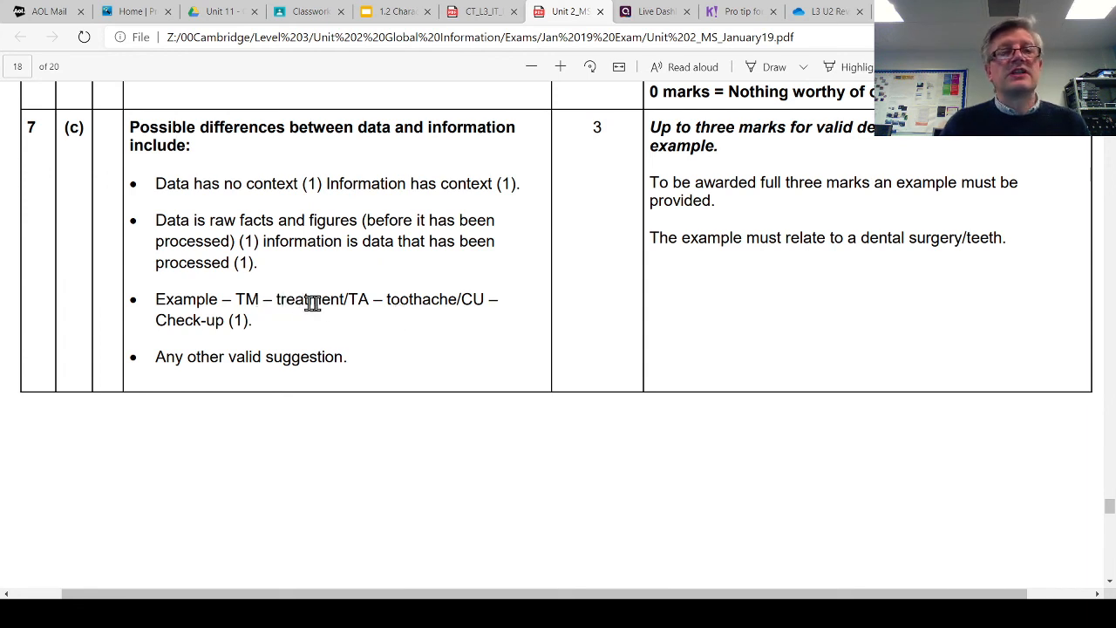
mouse_move(412, 329)
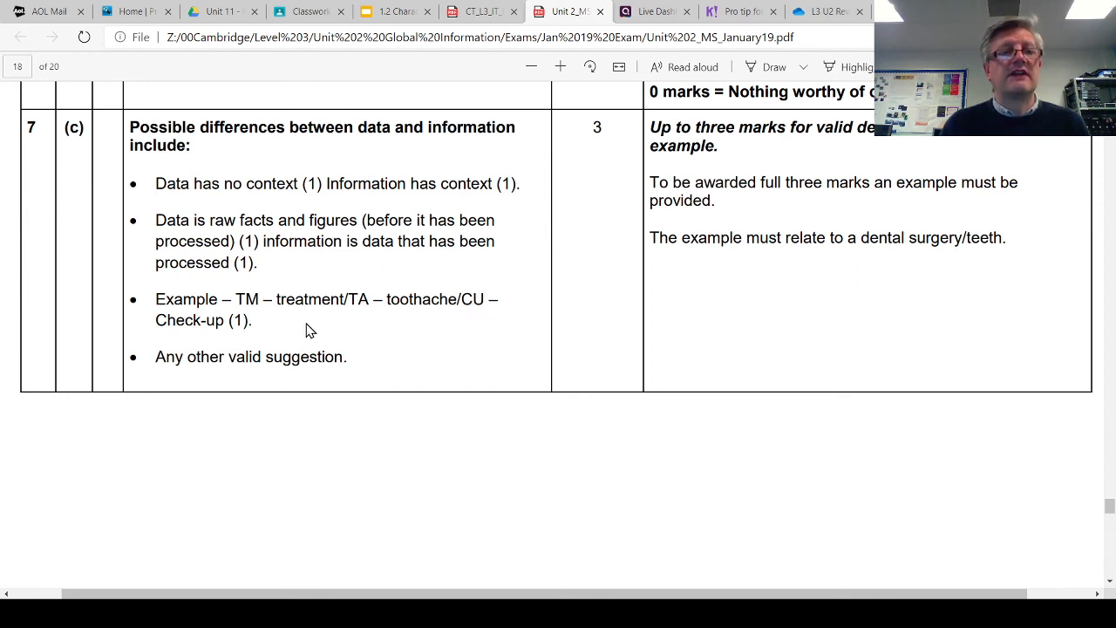
mouse_move(463, 417)
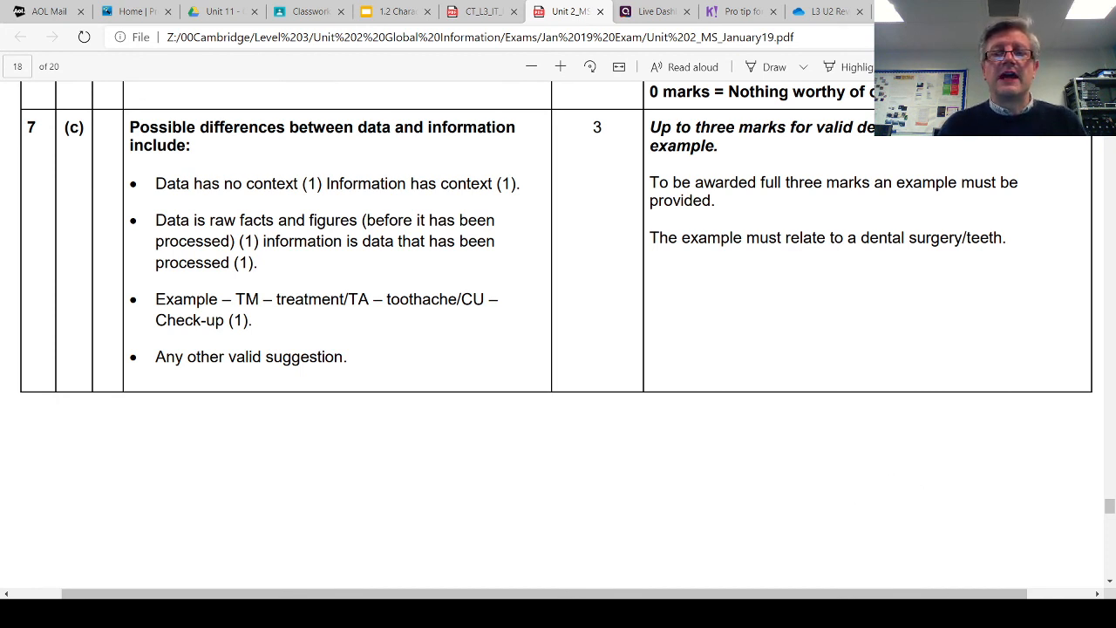
mouse_move(994, 504)
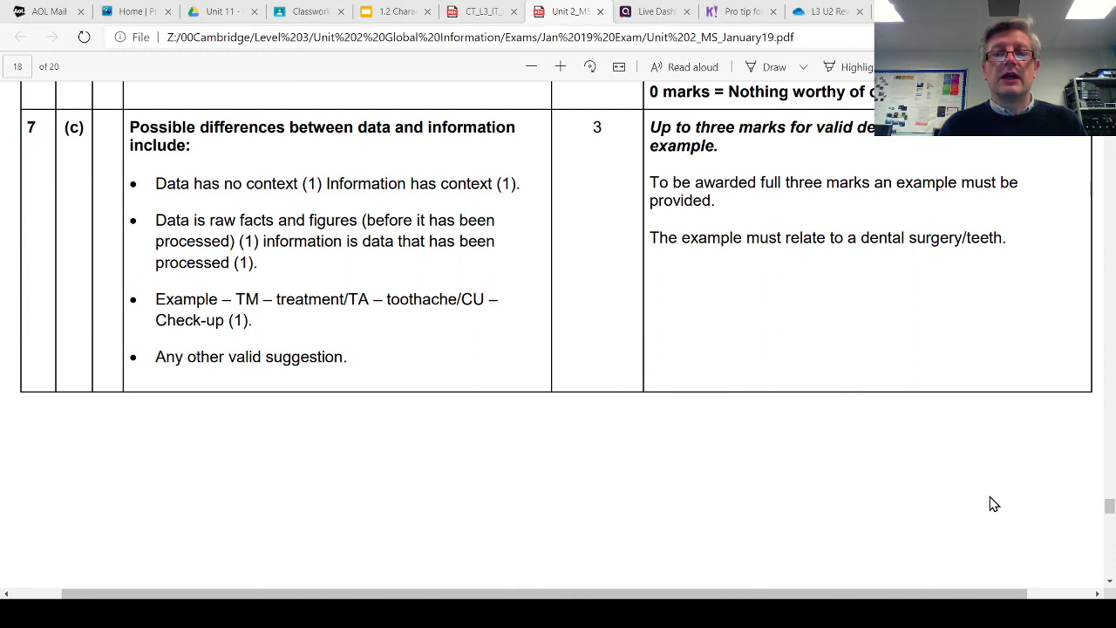
mouse_move(1015, 565)
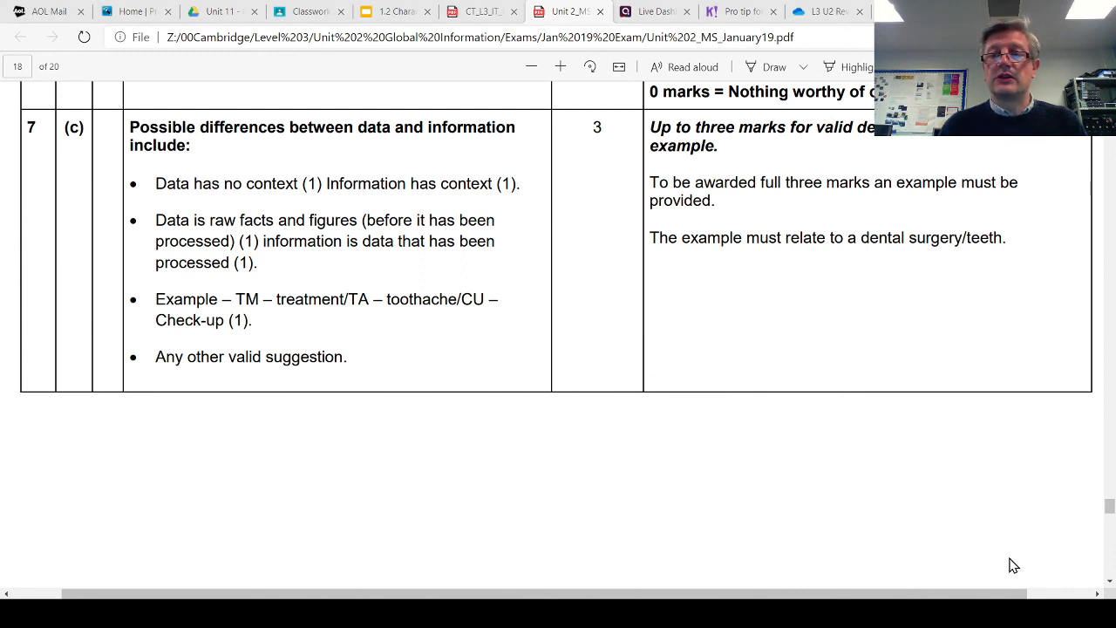